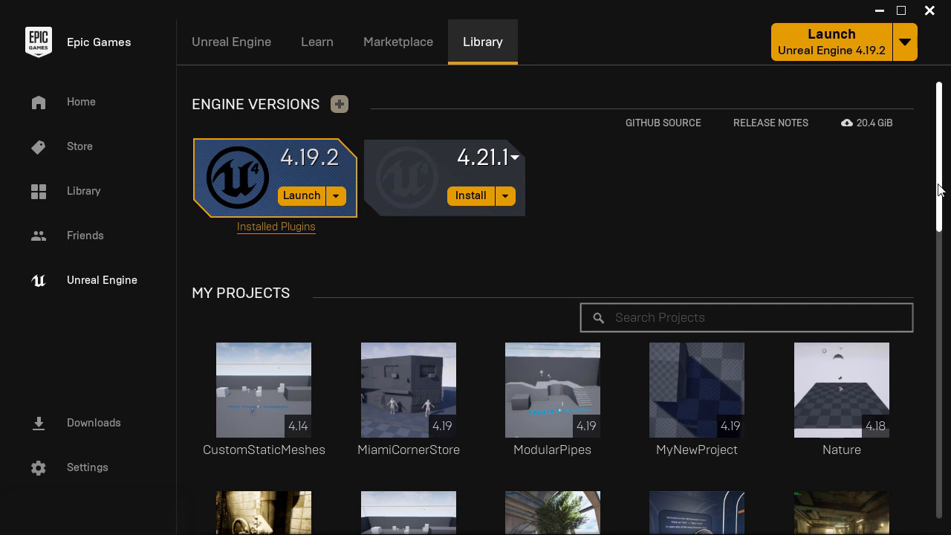
Step: Scroll to My Projects and open WoLDAssets' Switch Unreal Engine Version chooser
scroll(down, 3)
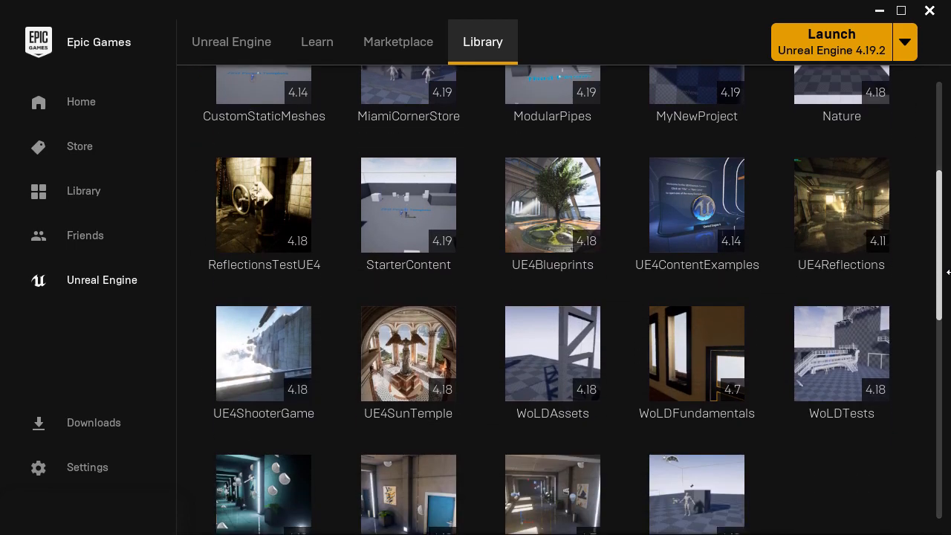
click(552, 353)
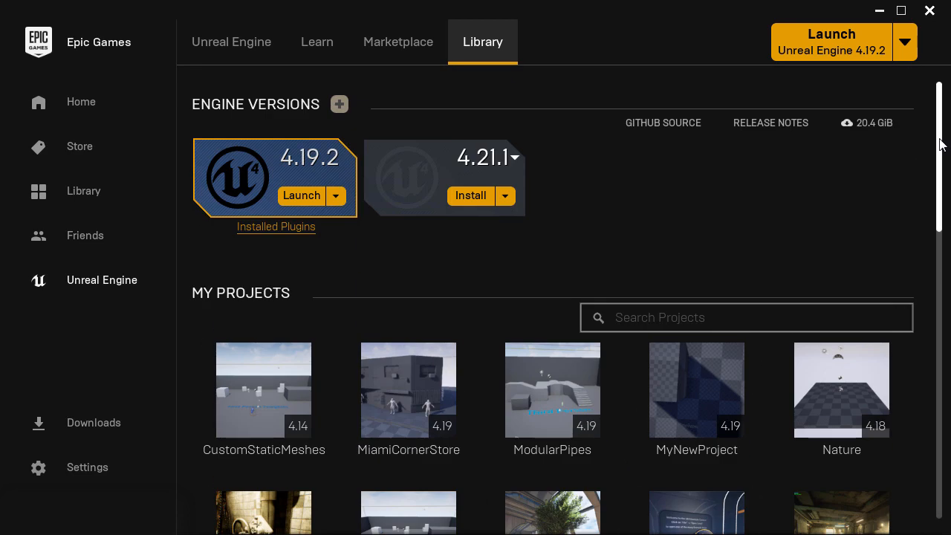
scroll(down, 3)
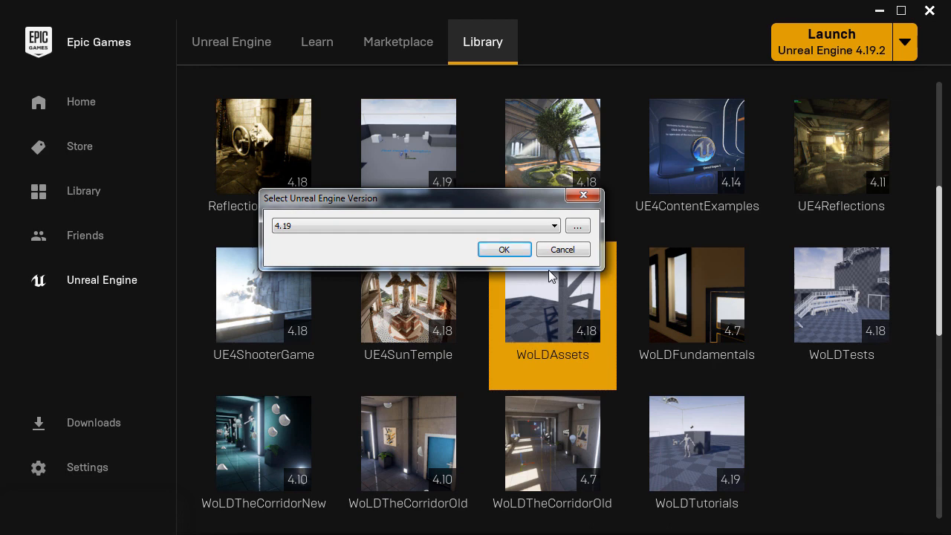
Step: Switch WoLDAssets from 4.18 to engine 4.19 and open it in the Unreal Editor
click(554, 225)
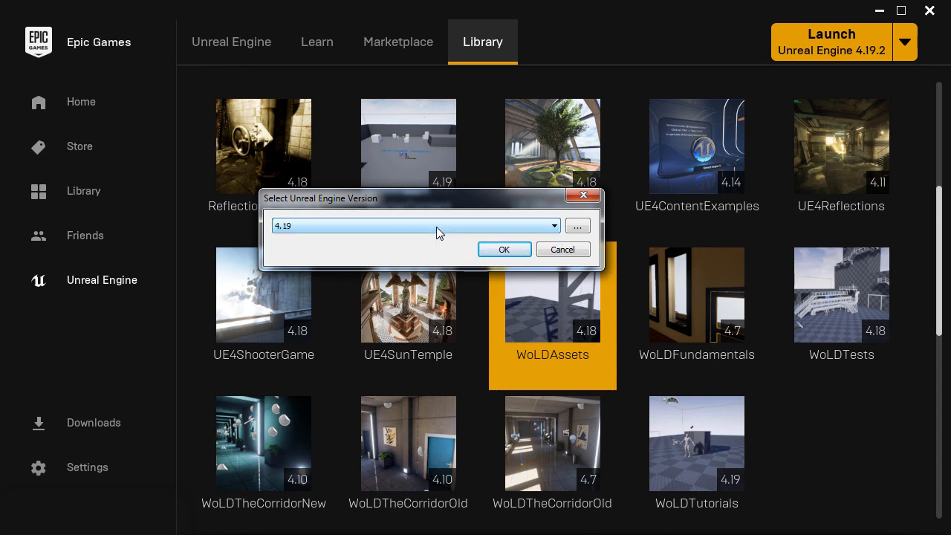
click(504, 248)
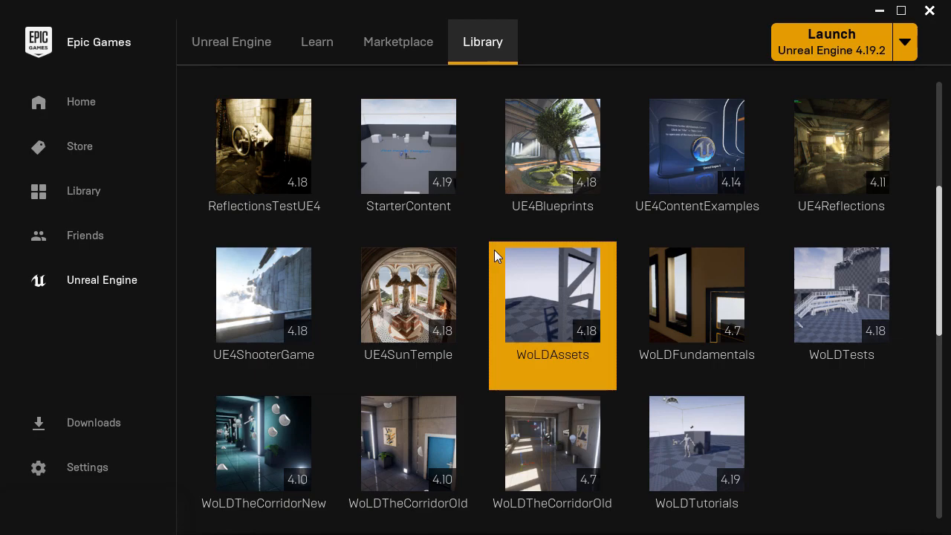
double_click(553, 295)
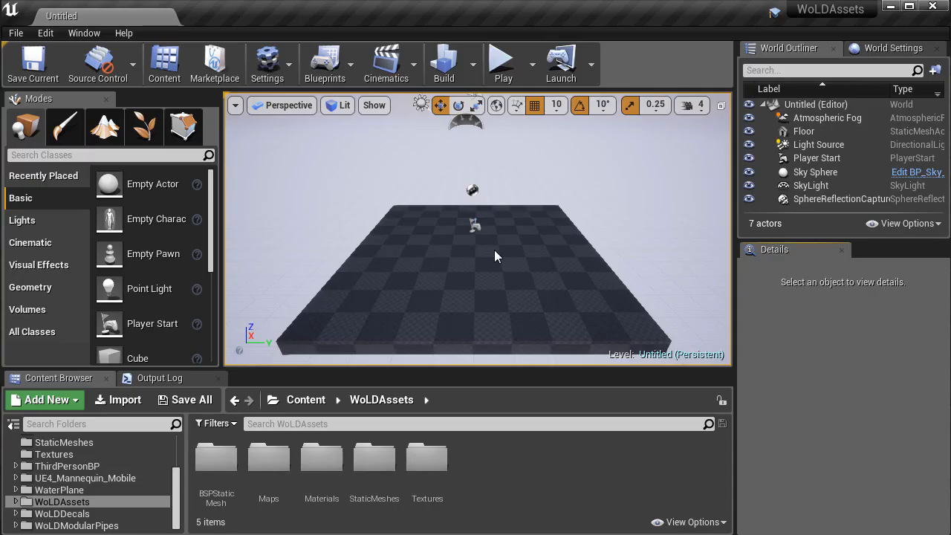
Step: Load the Pipes-EnvTest level from WoLDModularPipes > Maps to test the converted project
click(62, 514)
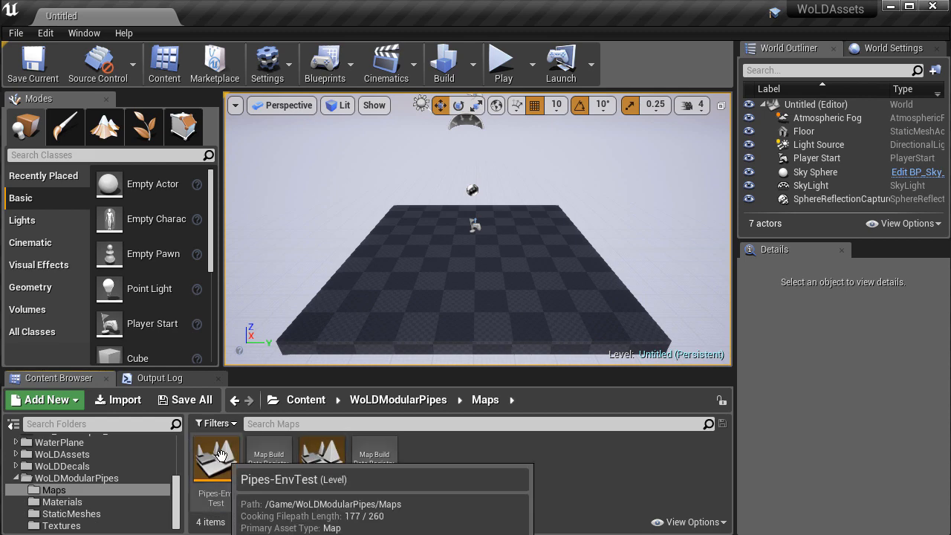
double_click(216, 456)
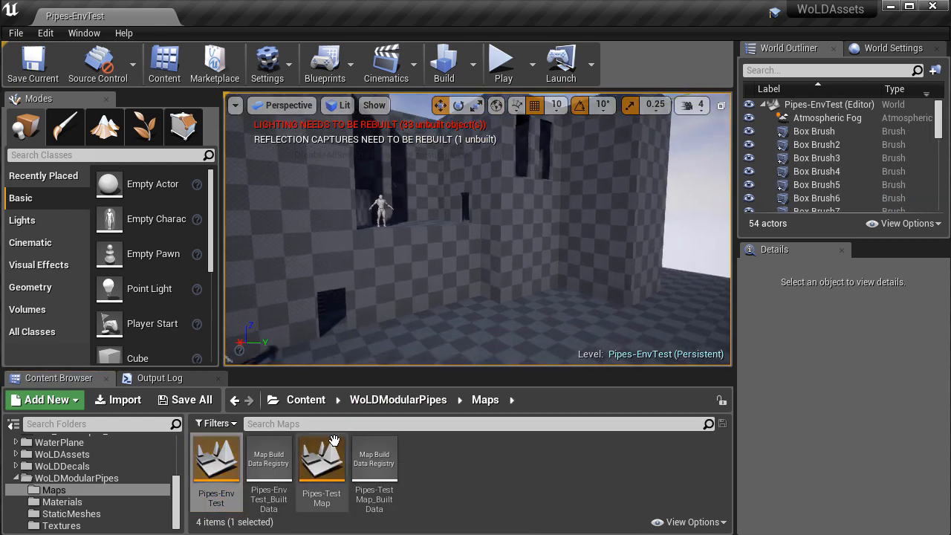
double_click(322, 457)
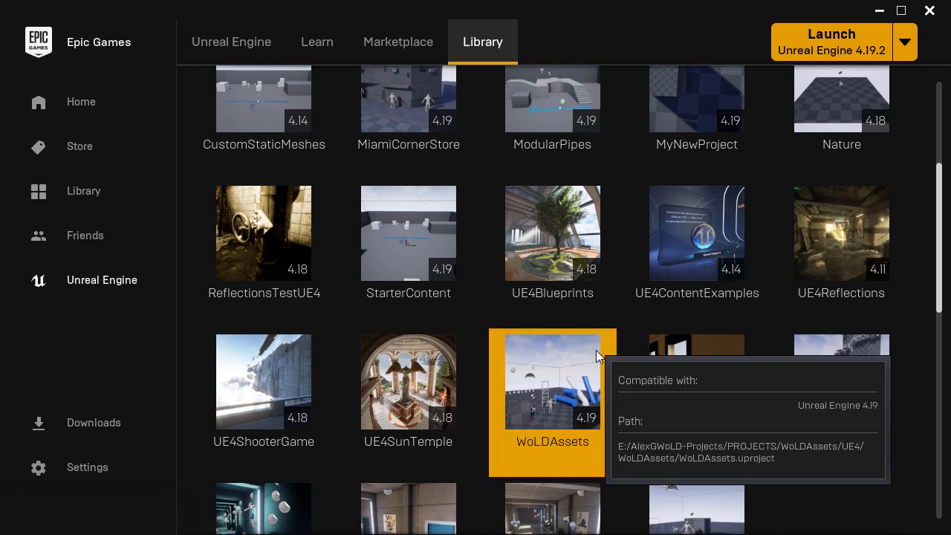
mouse_move(919, 419)
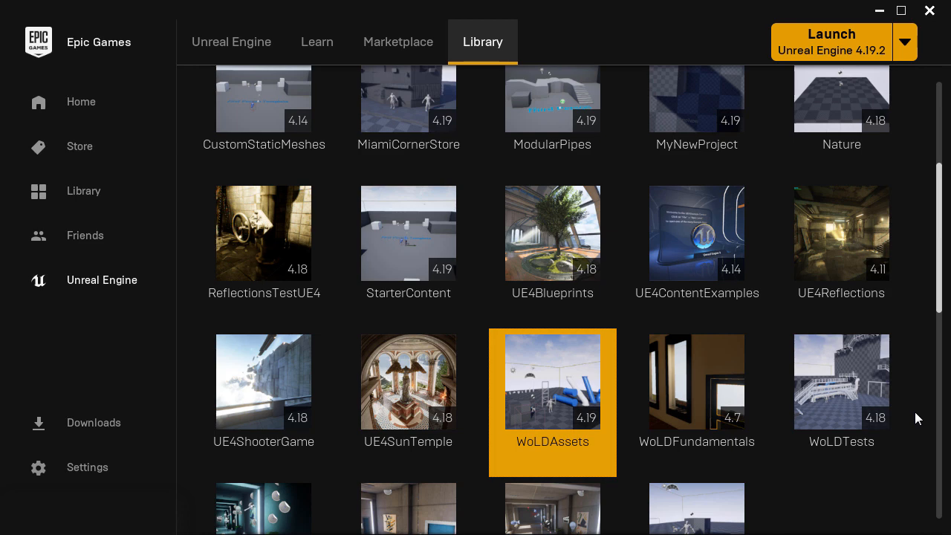
Step: Select WoLDTests, still on 4.18, with WoLDAssets now listed at 4.19
click(841, 381)
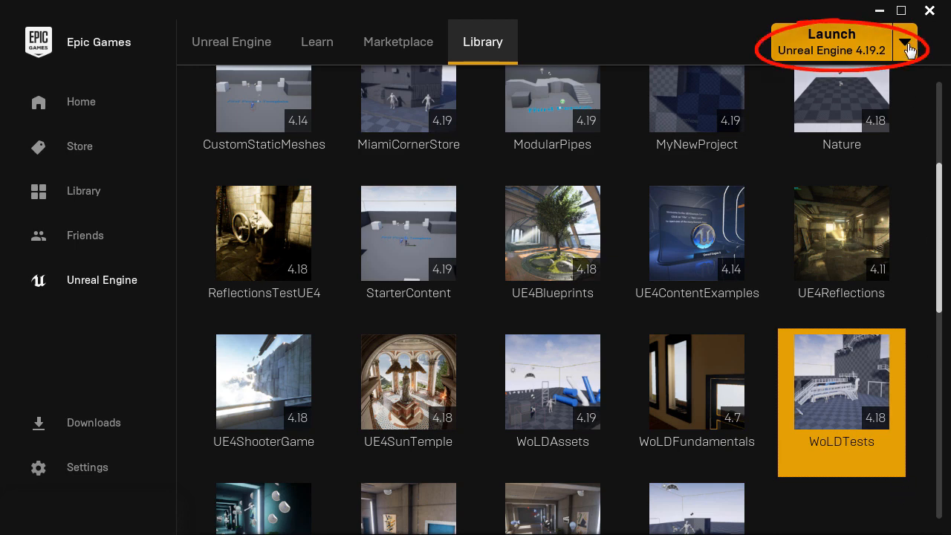
Step: Launch Unreal Engine 4.19.2 to bring up the Unreal Project Browser
click(831, 41)
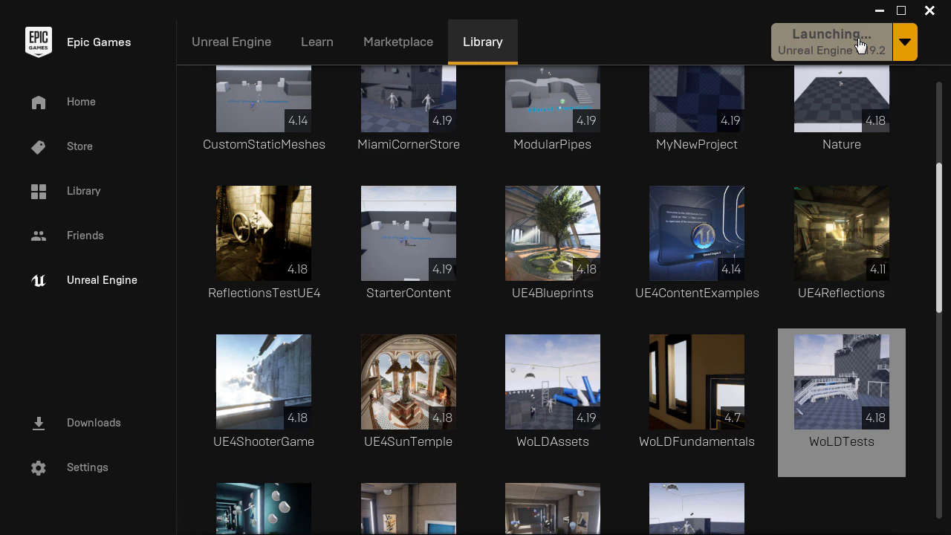
click(830, 42)
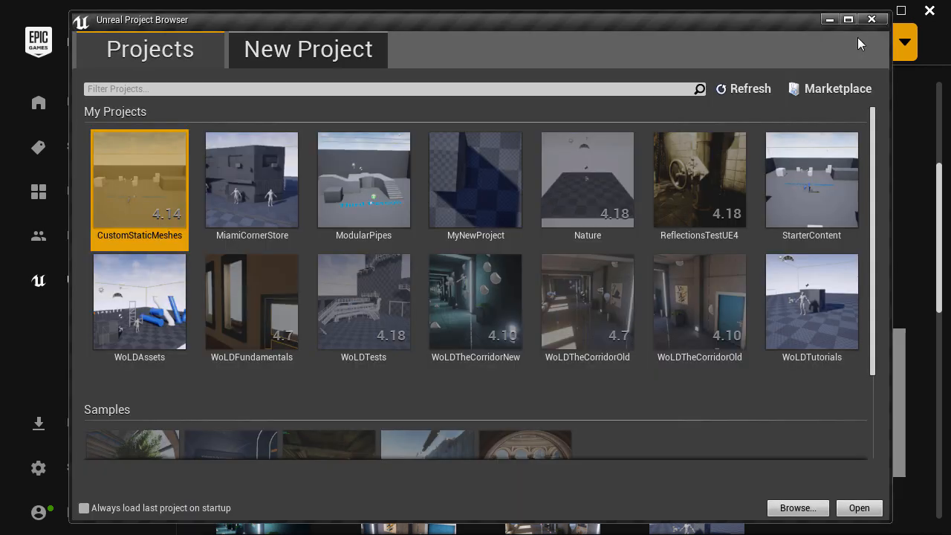
Step: Open the WoLDTests project, triggering the different-engine-version Convert Project warning
click(363, 301)
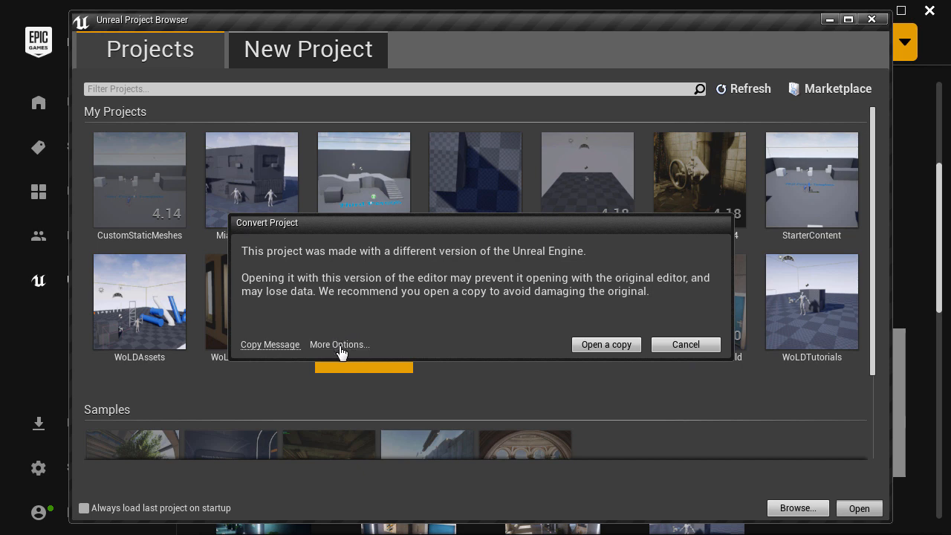
Step: Convert WoLDTests in place to 4.19 through the dialog's More Options
click(339, 344)
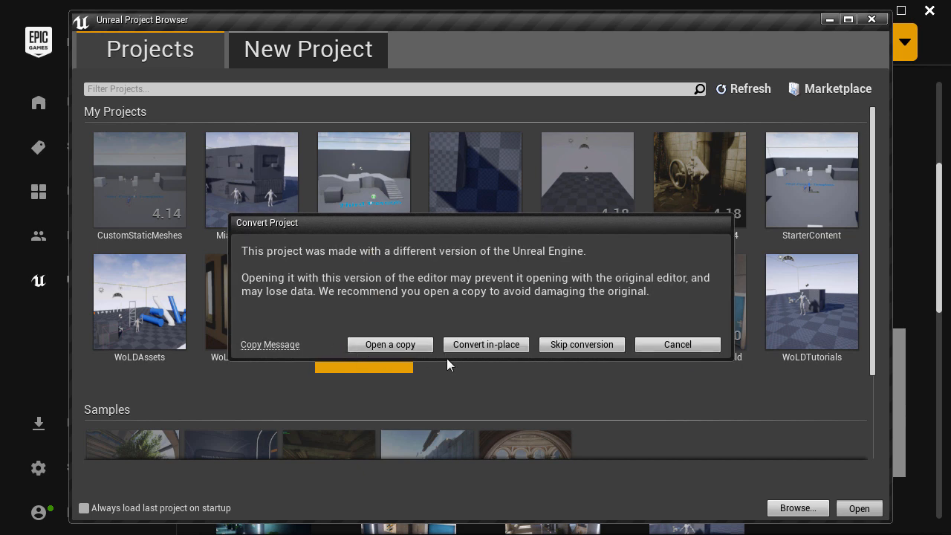
mouse_move(486, 344)
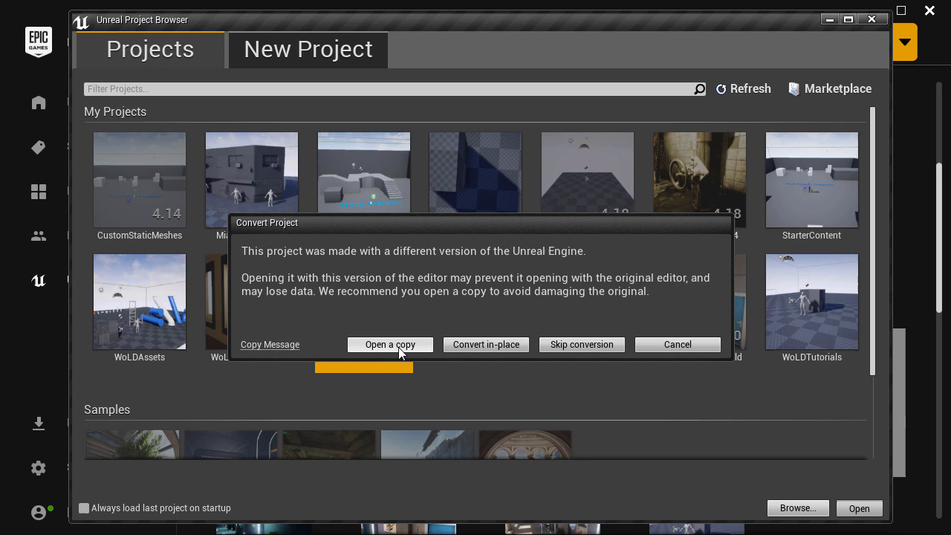
mouse_move(457, 349)
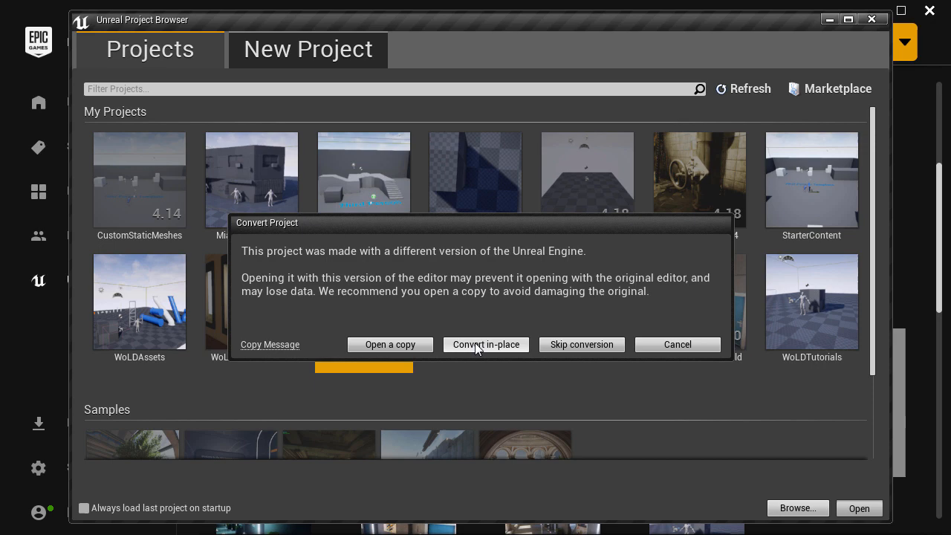
click(486, 344)
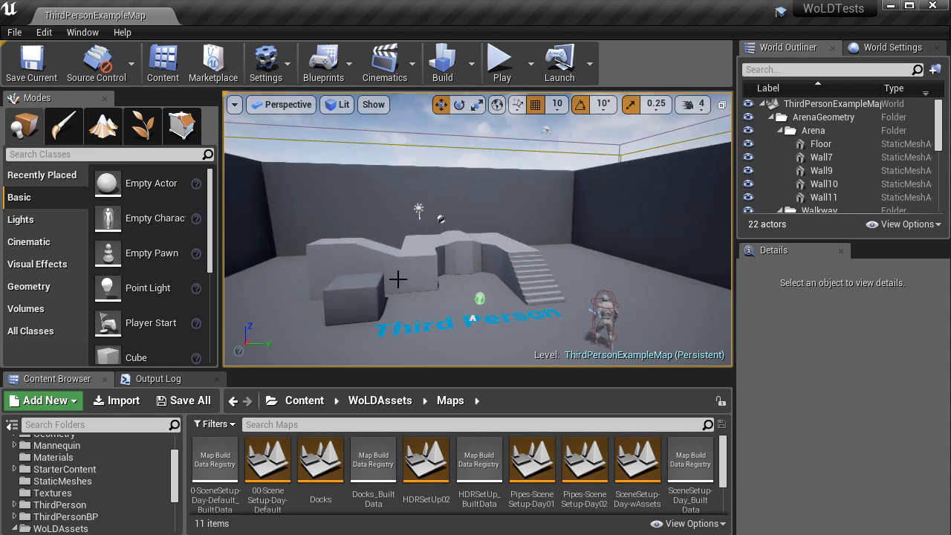
Step: Load the Docks and HDRSetUp02 maps, then confirm WoLDTests shows 4.19 in the Library
click(64, 468)
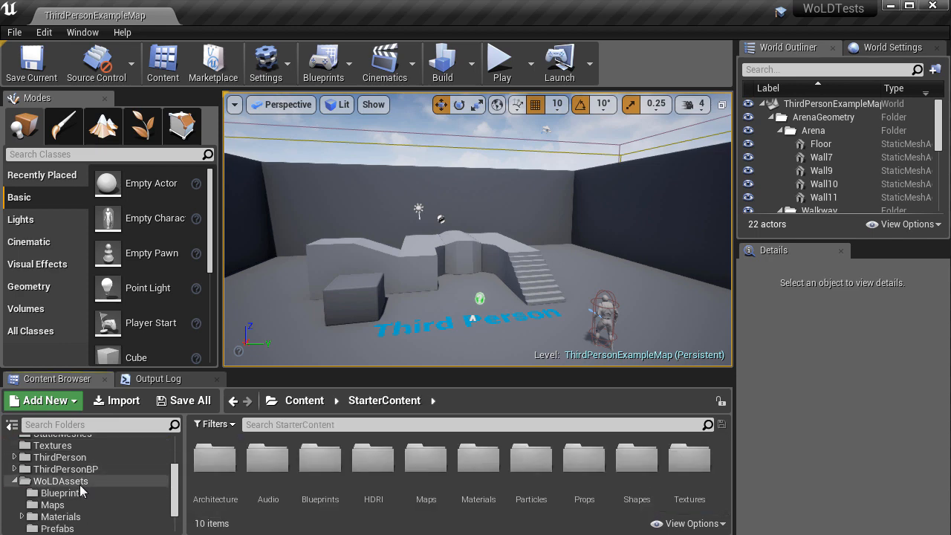
click(52, 504)
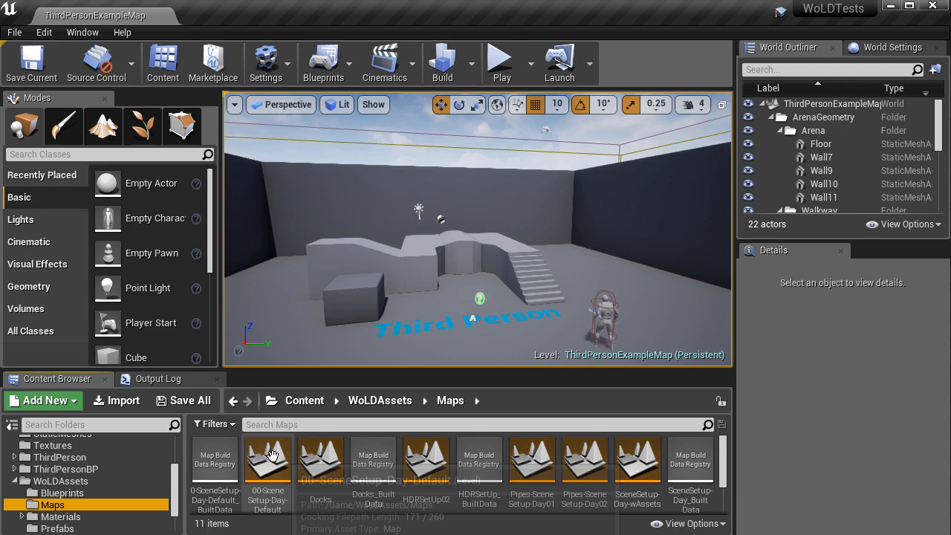
double_click(320, 458)
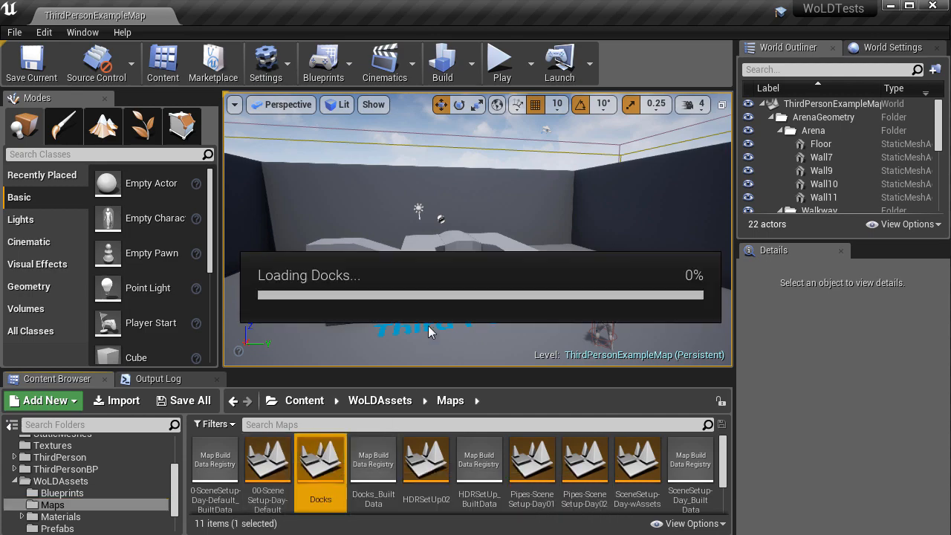
double_click(321, 460)
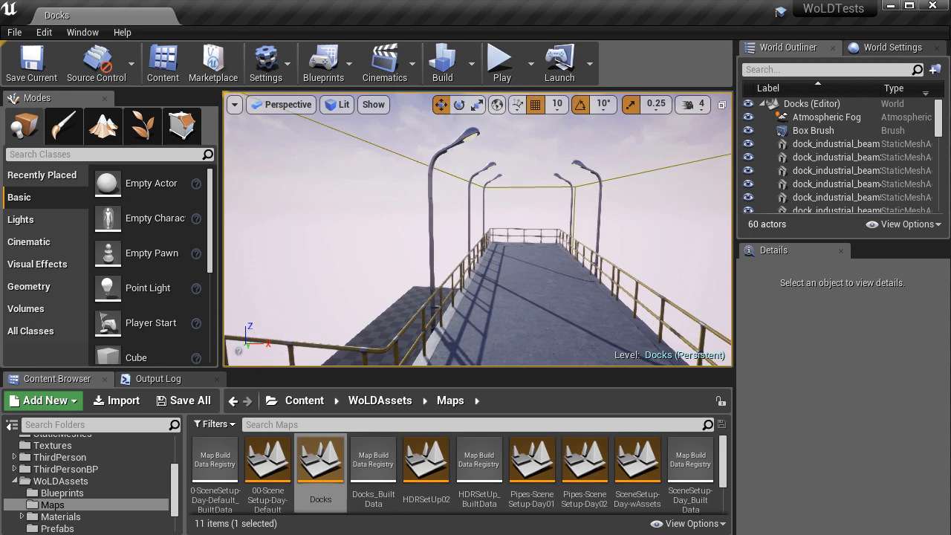
double_click(426, 459)
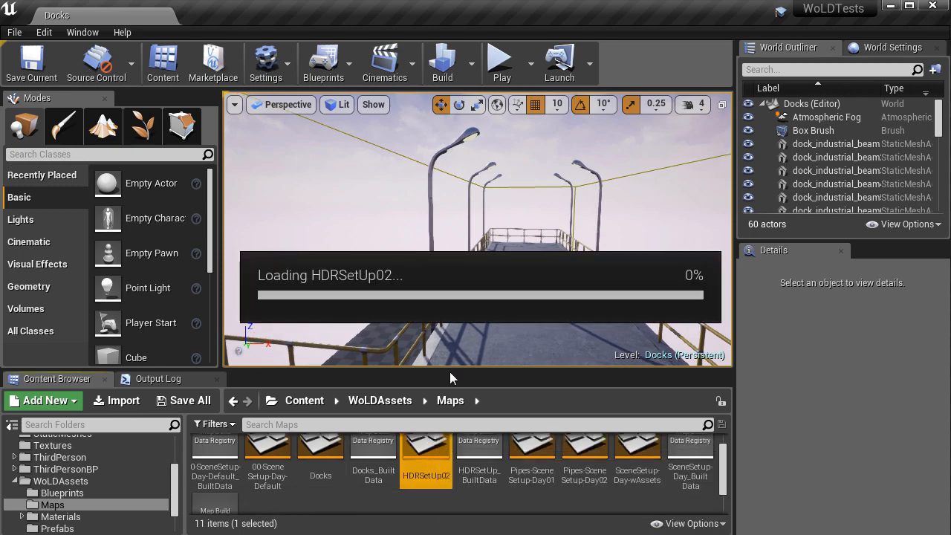
double_click(426, 446)
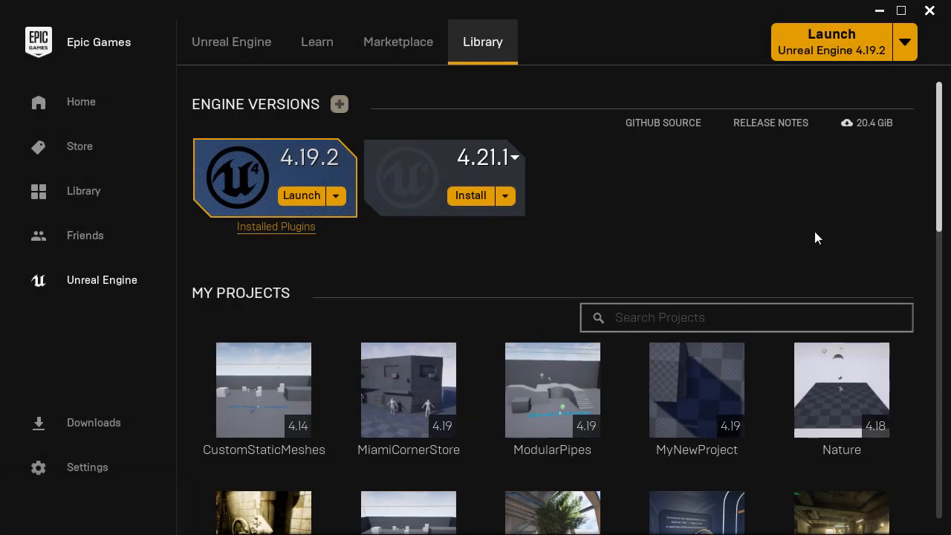
scroll(down, 3)
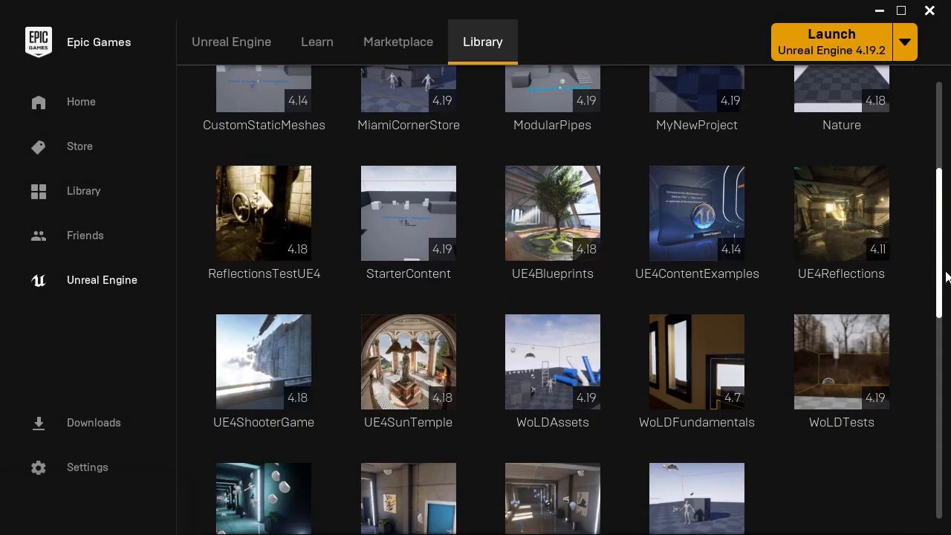
click(841, 362)
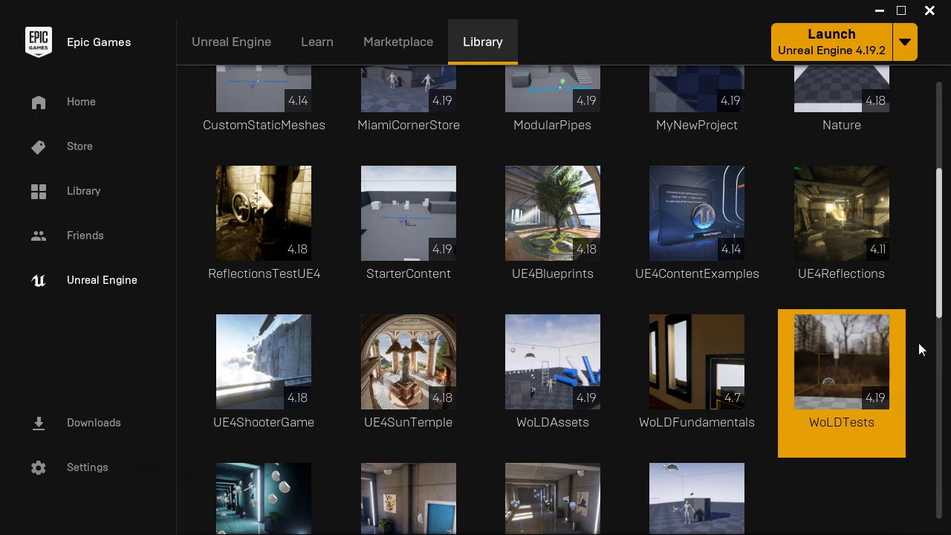